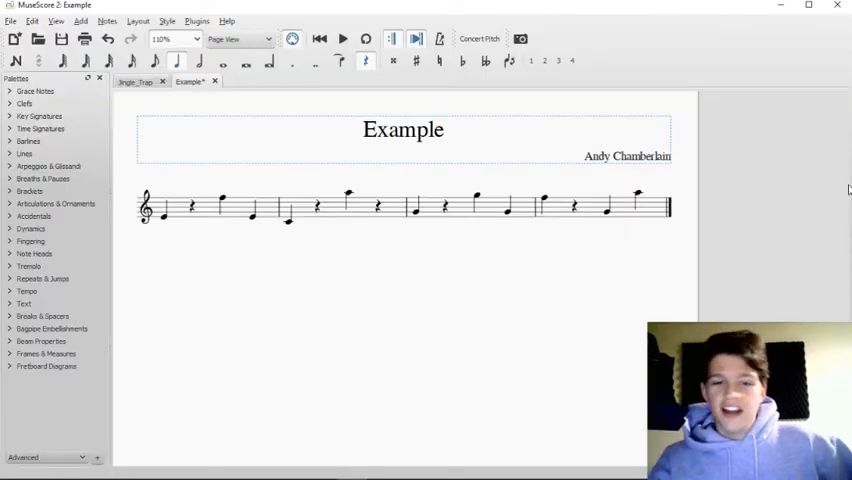
Delete one measure with Ctrl+Delete, then clear the middle measure to a whole rest.
click(445, 207)
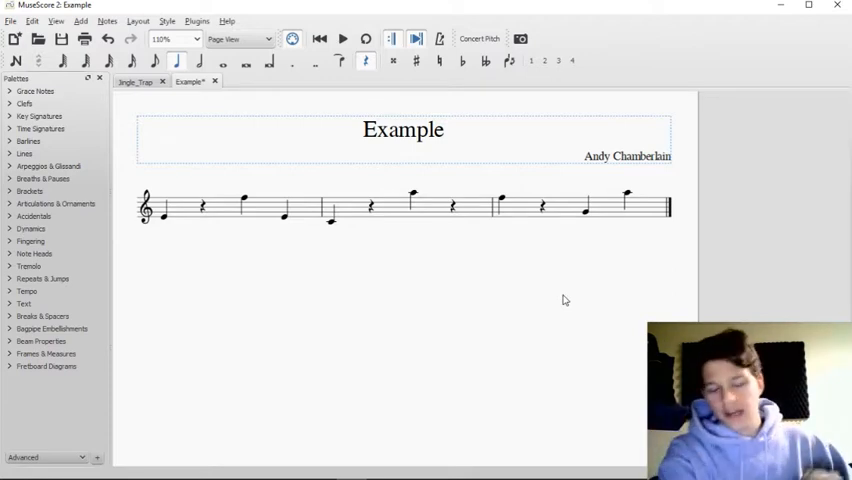
mouse_move(435, 218)
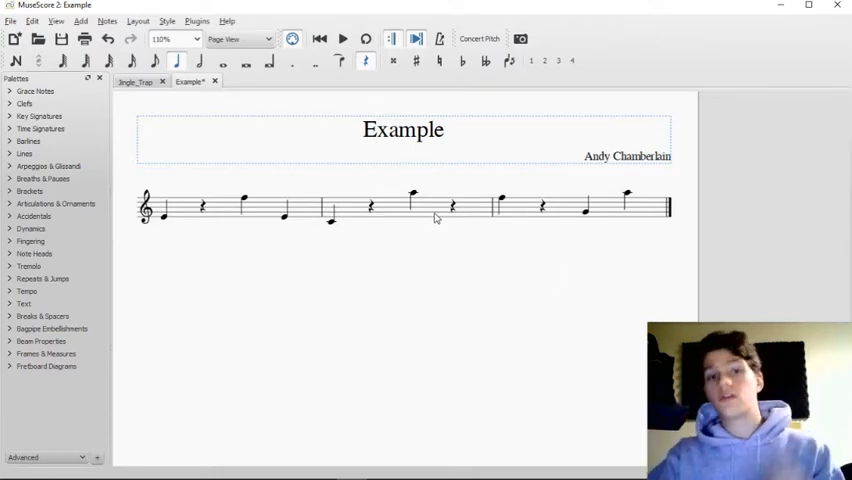
click(370, 205)
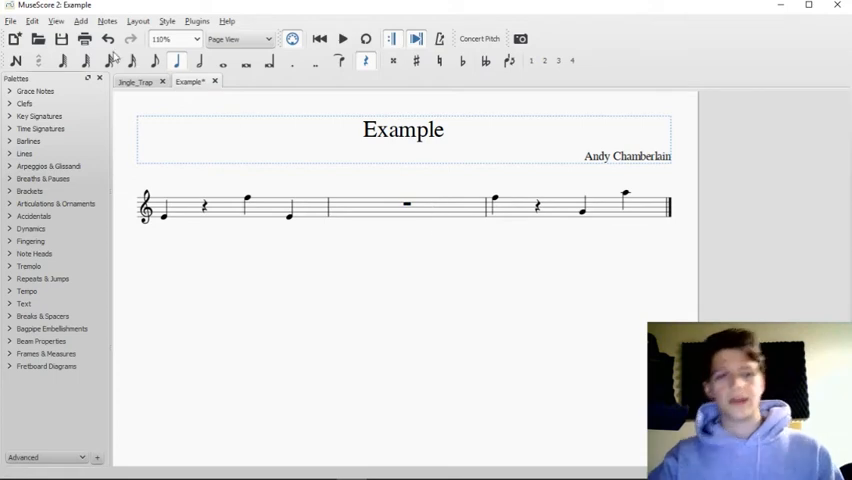
Append new measures through the Add menu and fill them with notes.
click(80, 21)
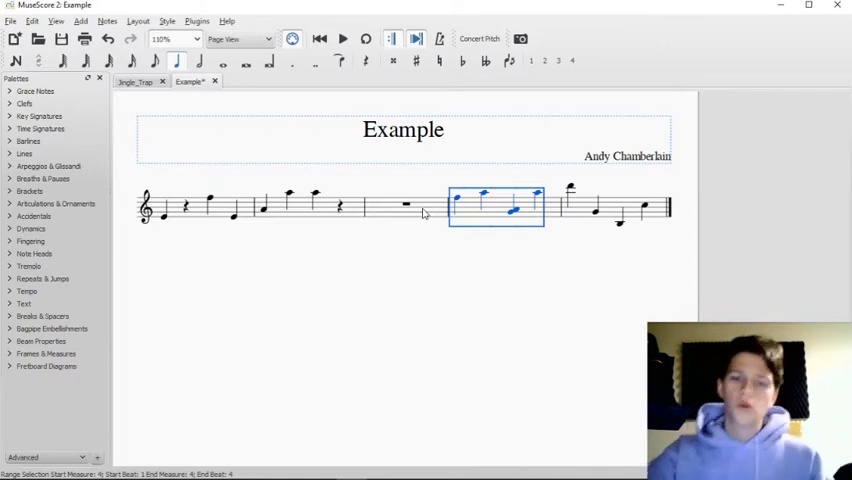
mouse_move(533, 206)
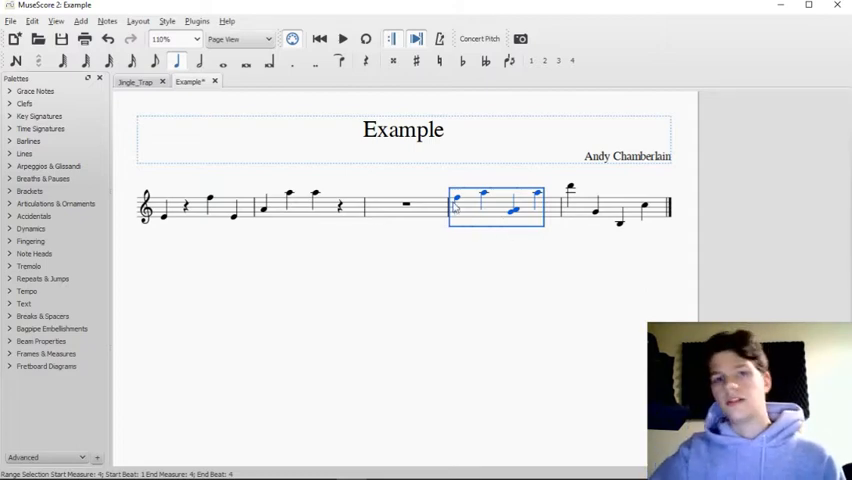
mouse_move(427, 177)
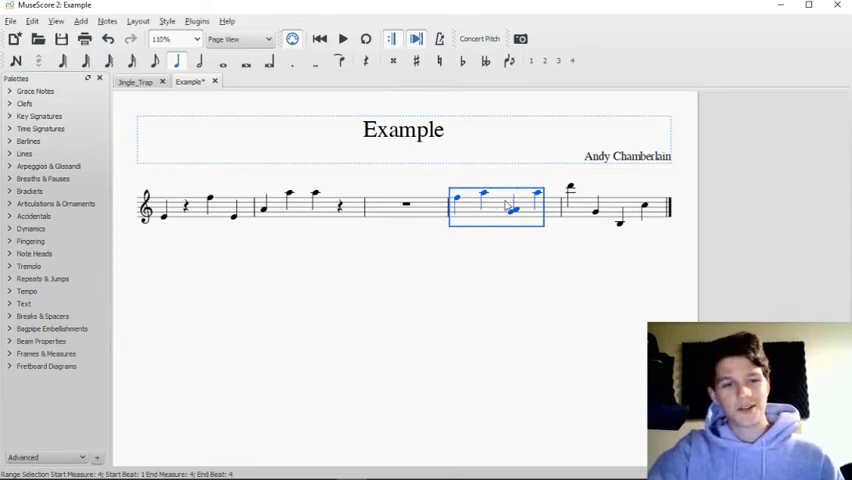
mouse_move(495, 243)
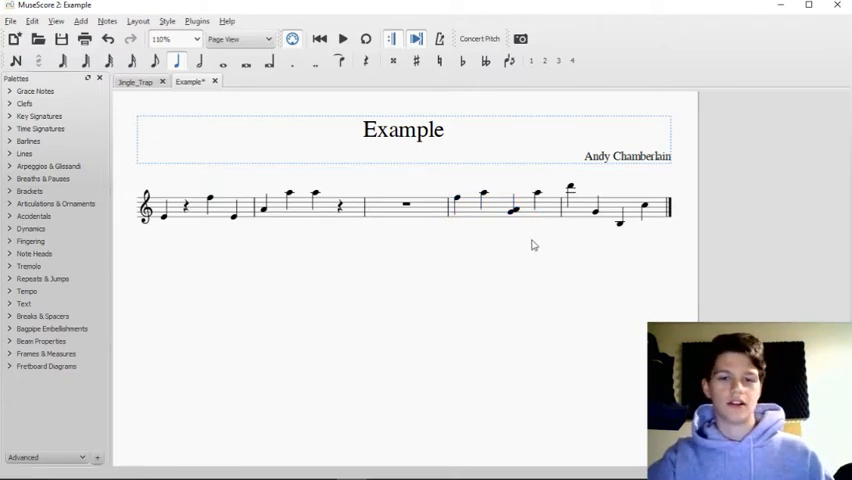
mouse_move(460, 245)
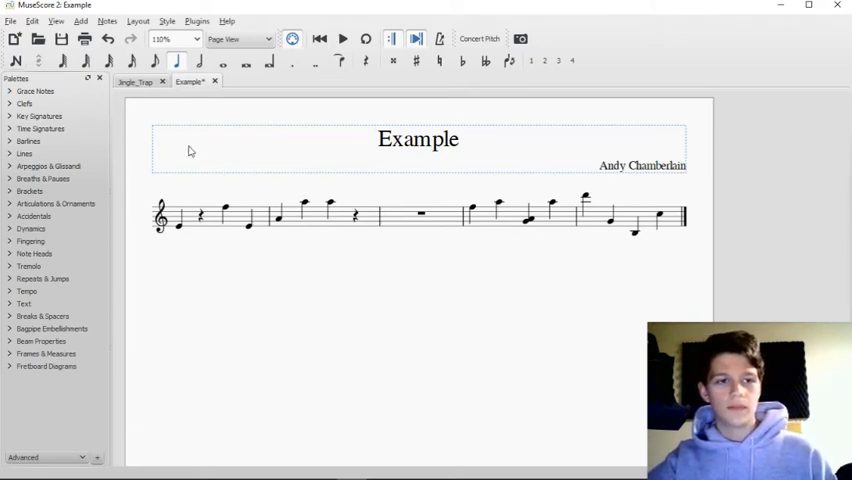
Fill the empty third measure with notes ending in a chord, then select the last two measures.
click(452, 213)
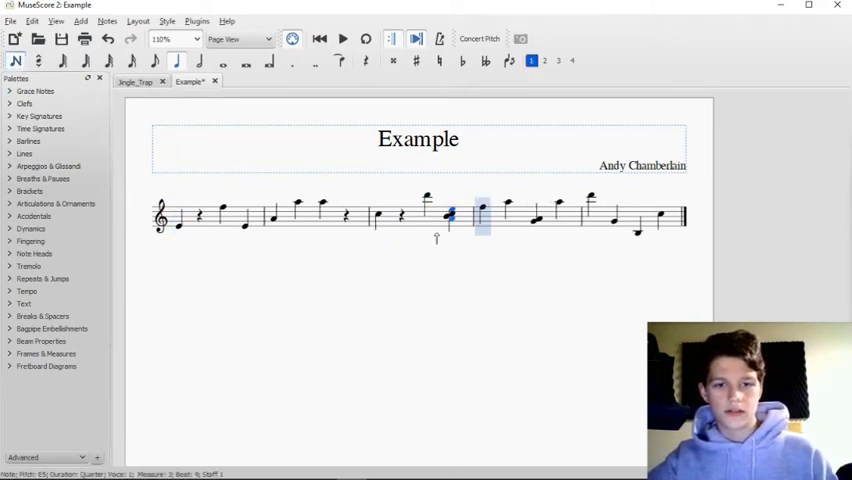
click(401, 214)
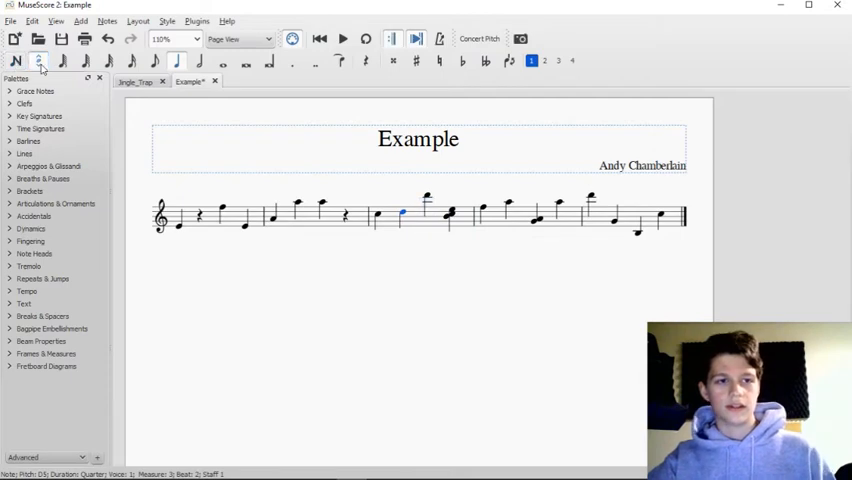
click(15, 61)
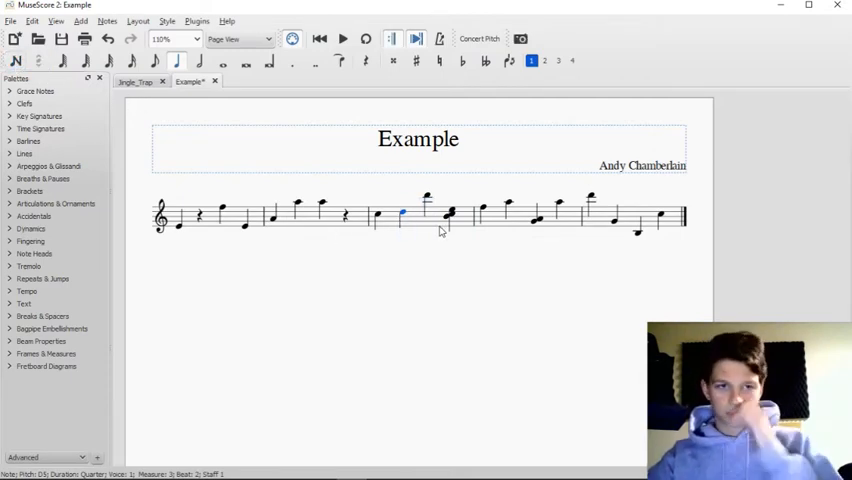
click(520, 215)
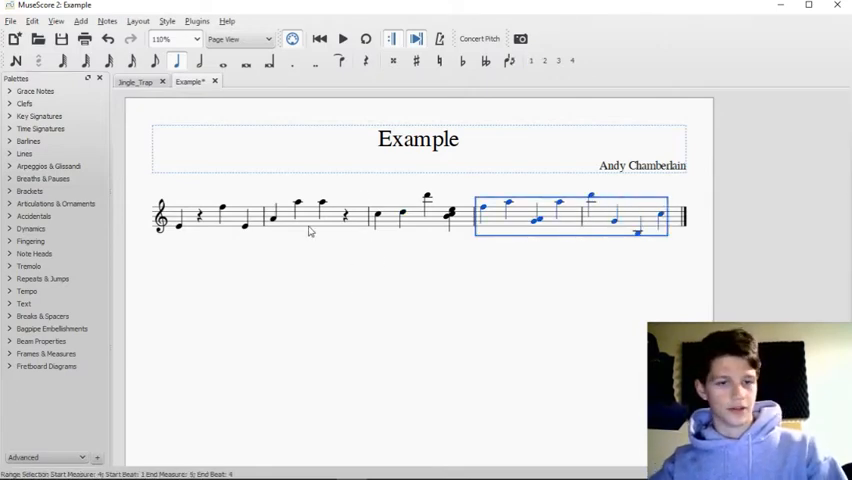
Copy the last two measures and paste them over the first two.
click(180, 212)
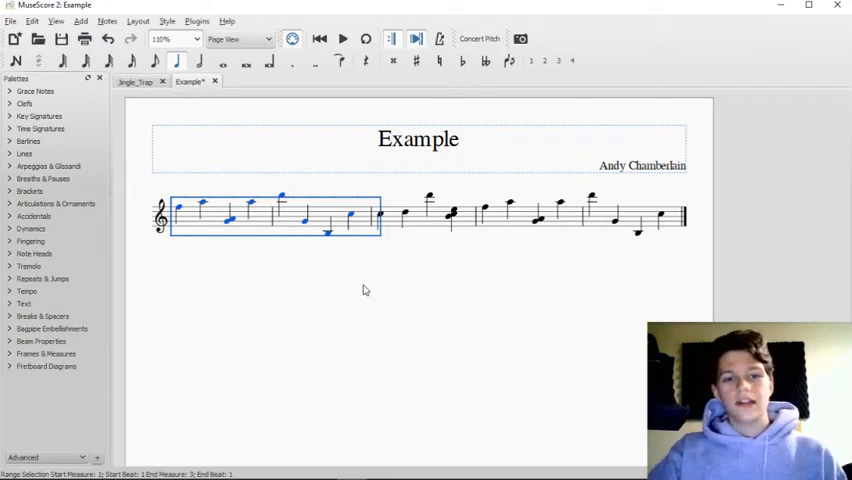
mouse_move(232, 281)
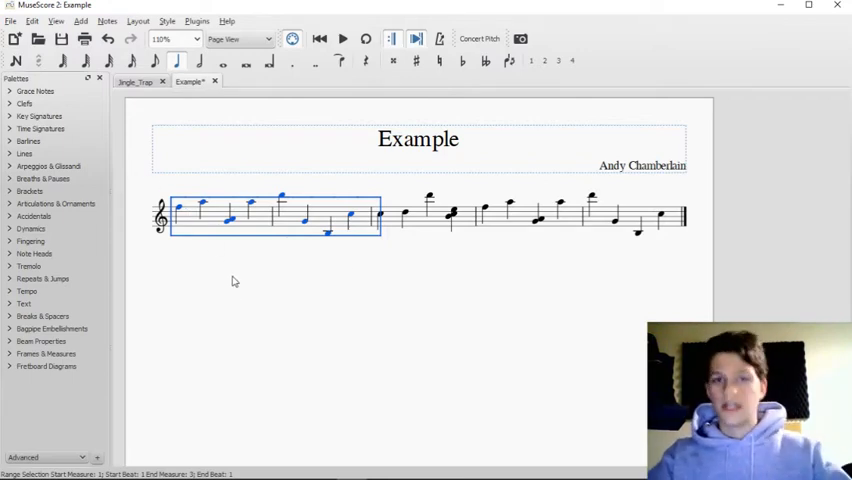
mouse_move(245, 258)
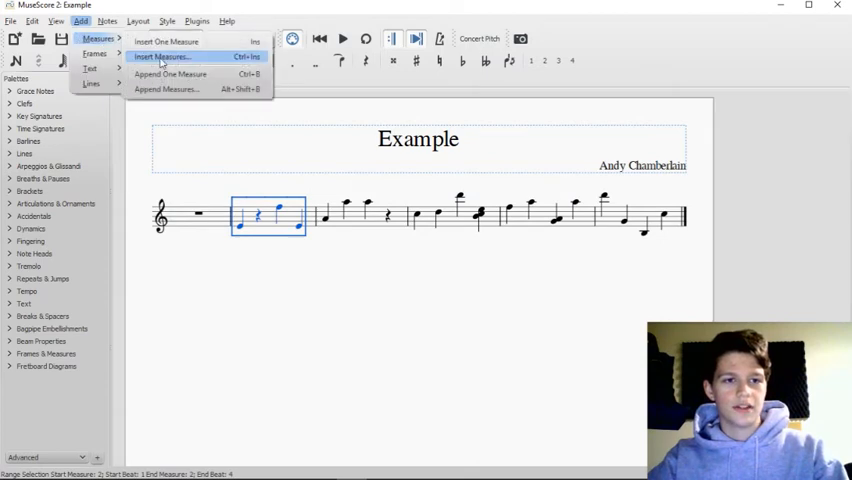
Insert a batch of empty measures near the start via Insert Measures.
click(160, 56)
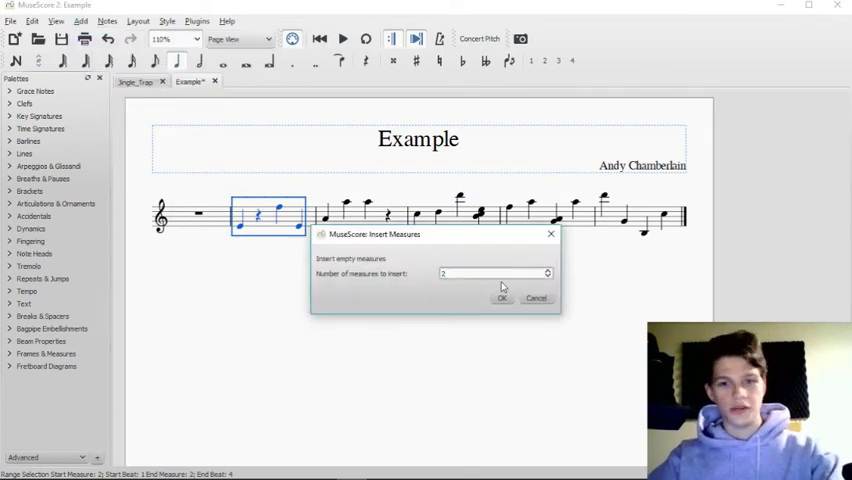
click(502, 298)
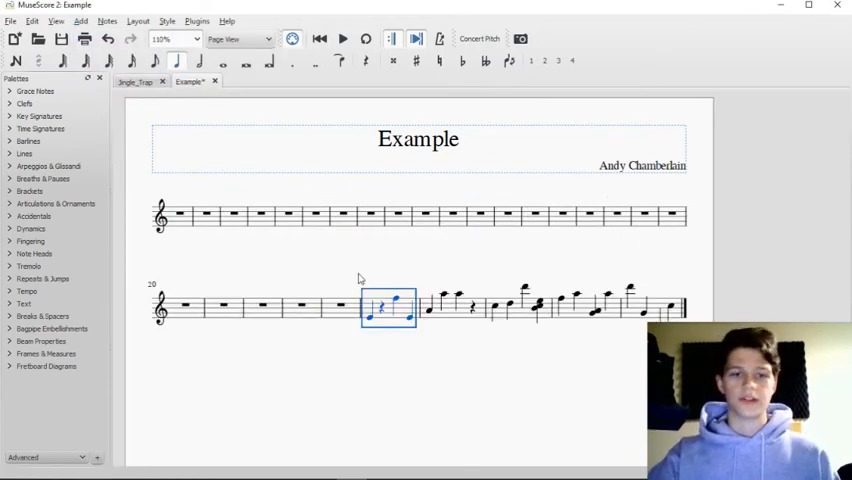
mouse_move(323, 221)
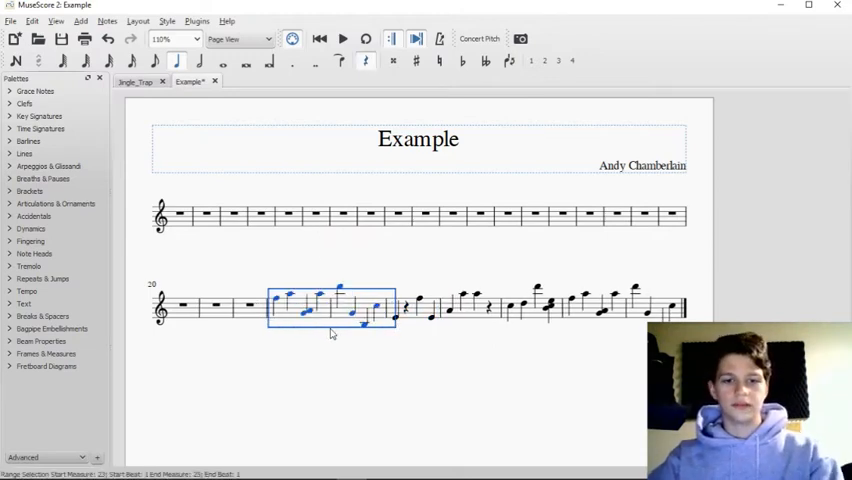
mouse_move(605, 343)
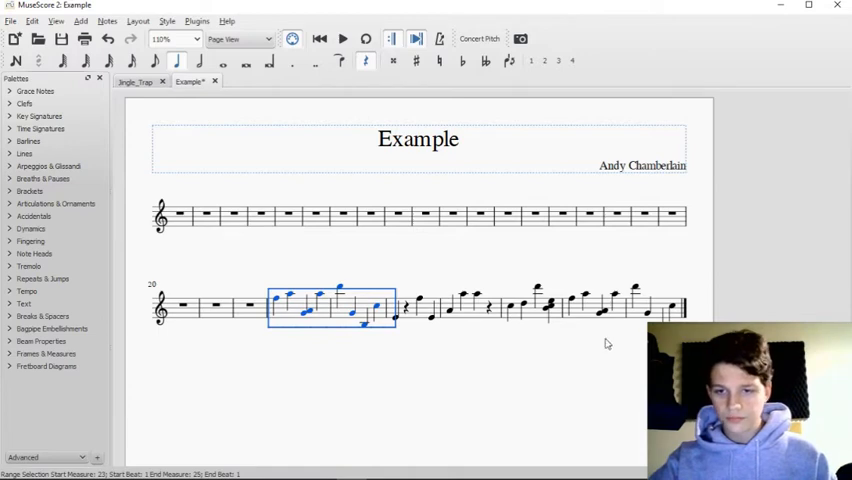
mouse_move(497, 300)
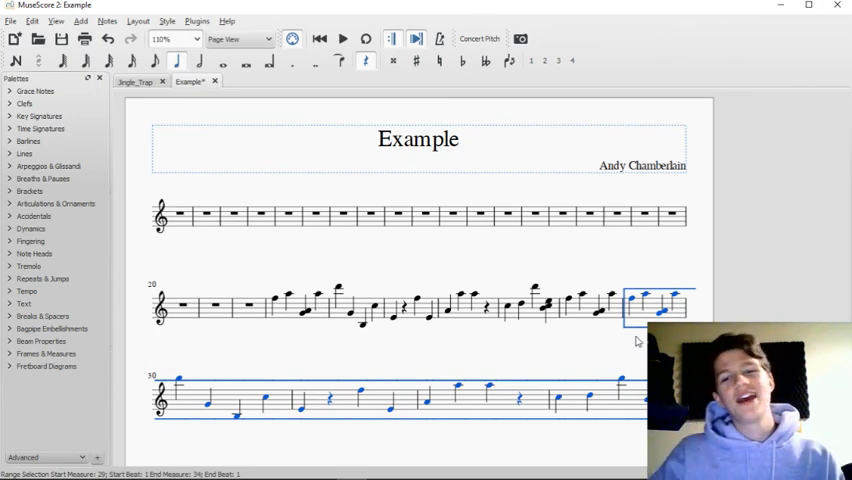
Deselect the pasted passage that now runs onto a new system at measure 30.
click(740, 315)
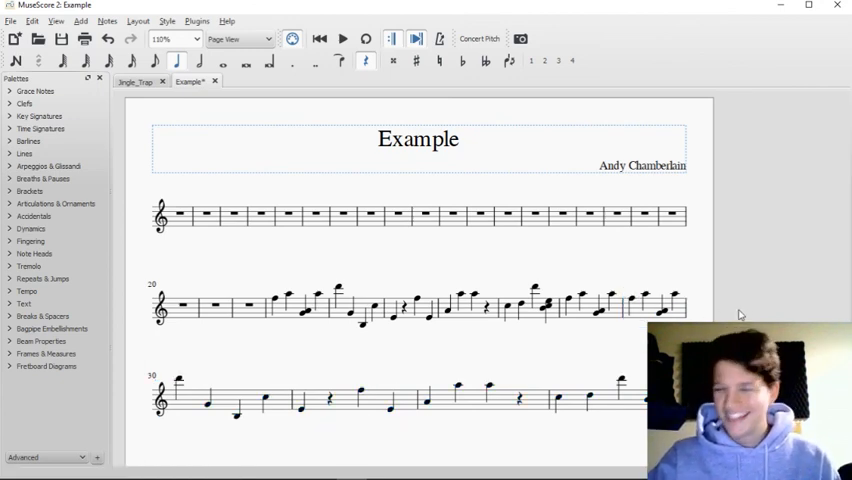
mouse_move(715, 277)
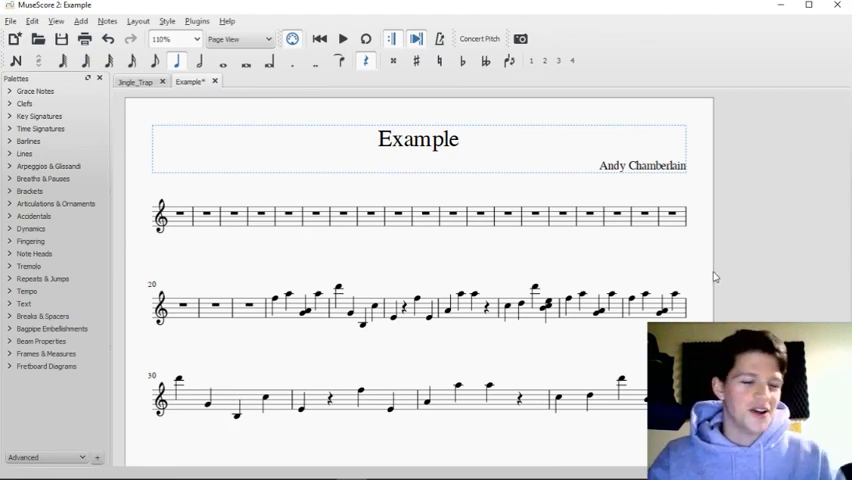